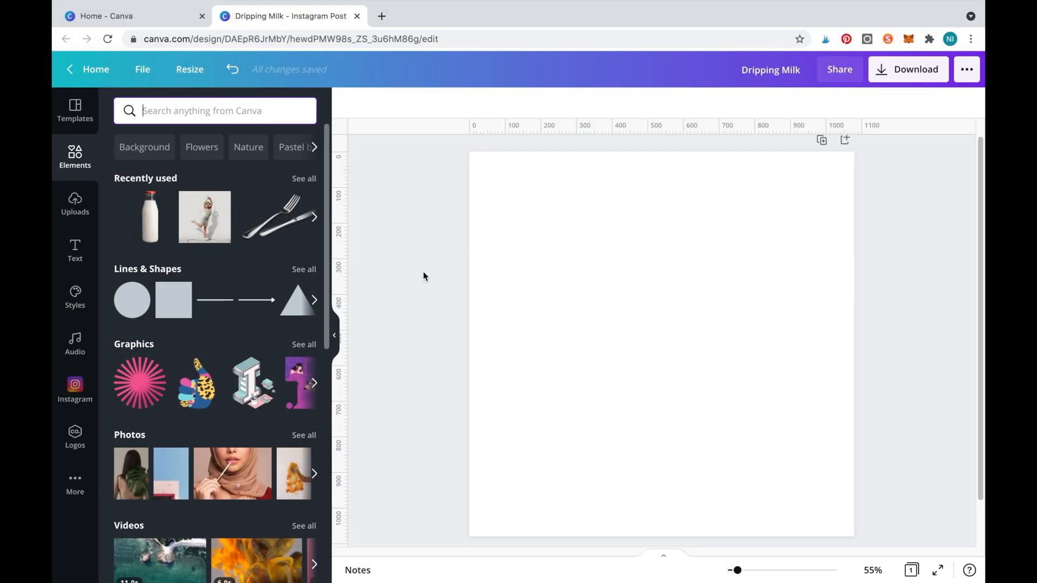
# Reuse the 'milk bottle' search and add the red-capped milk bottle photo to the post
pyautogui.write('mi')
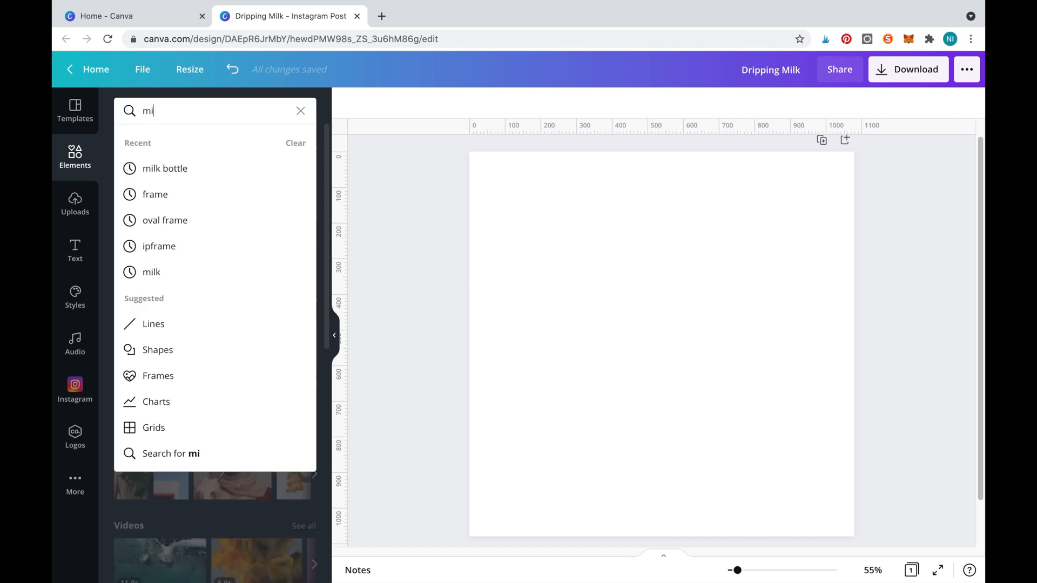
pyautogui.click(165, 168)
pyautogui.write('drip')
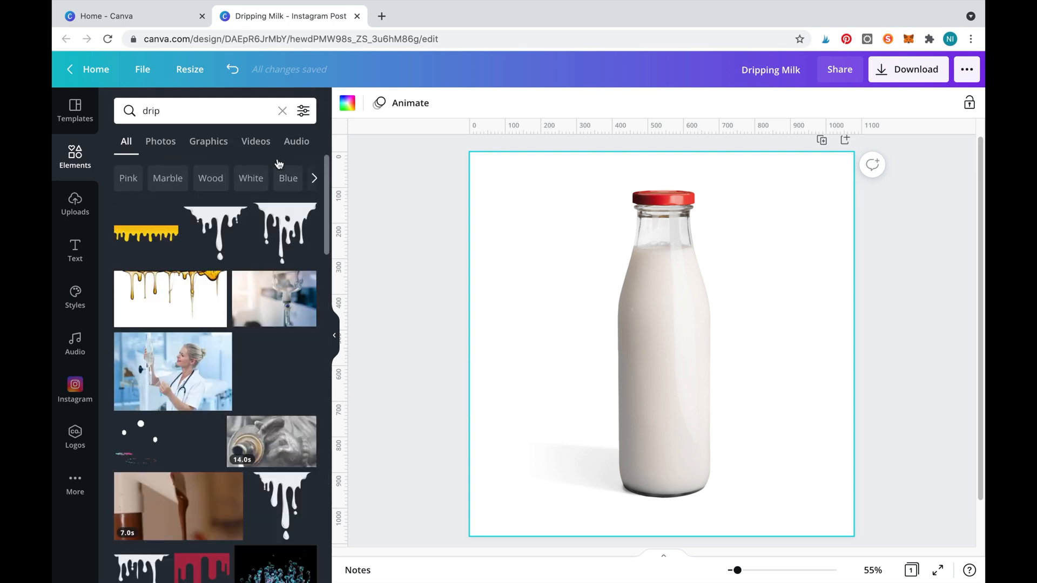
# Filter the 'drip' results to Graphics and browse the drip designs
pyautogui.click(207, 141)
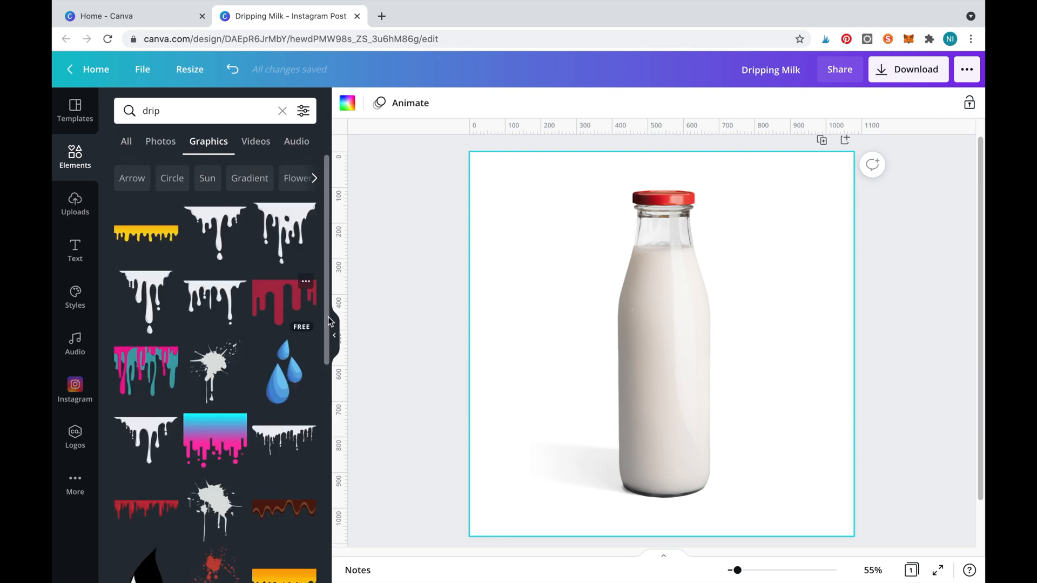
pyautogui.scroll(-3)
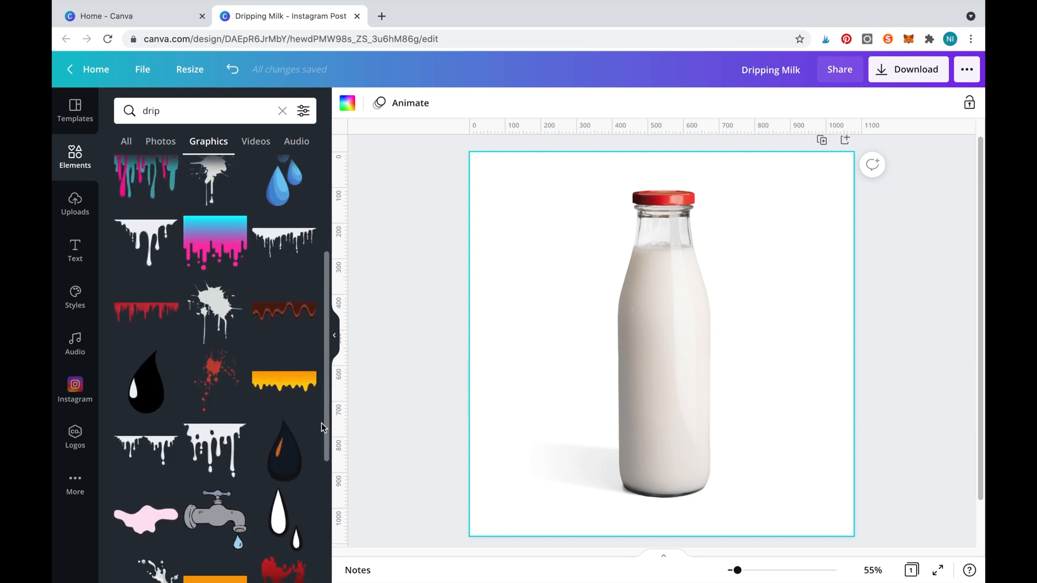
pyautogui.scroll(3)
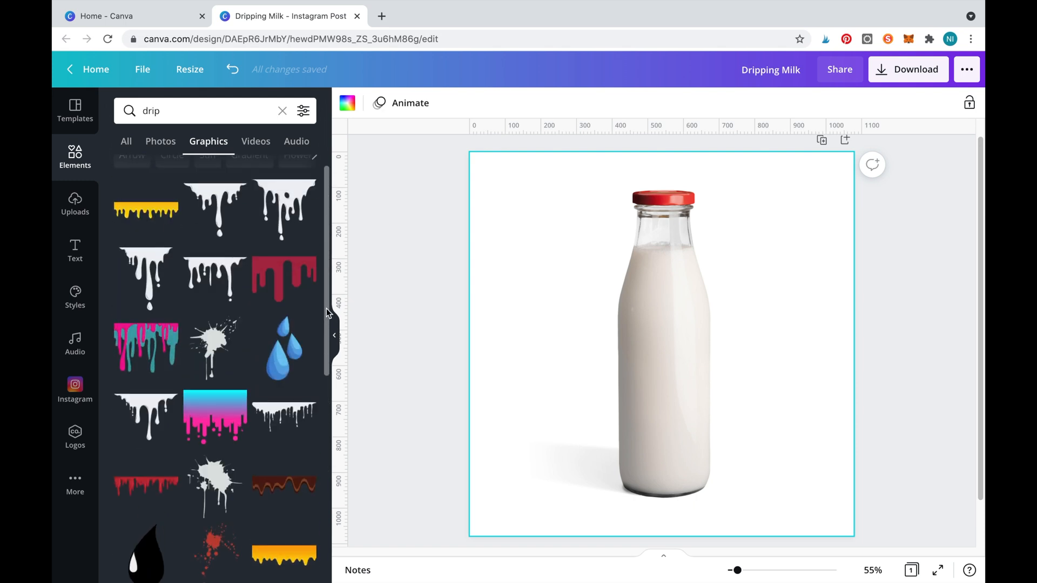
pyautogui.scroll(3)
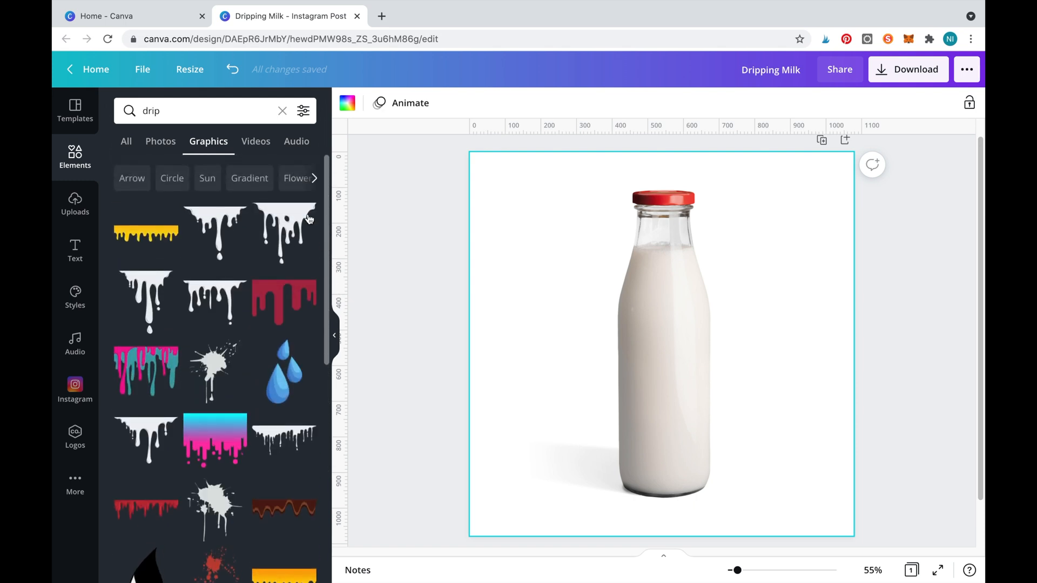
# Add a black drip graphic and flip it vertically at the bottle's base
pyautogui.click(283, 231)
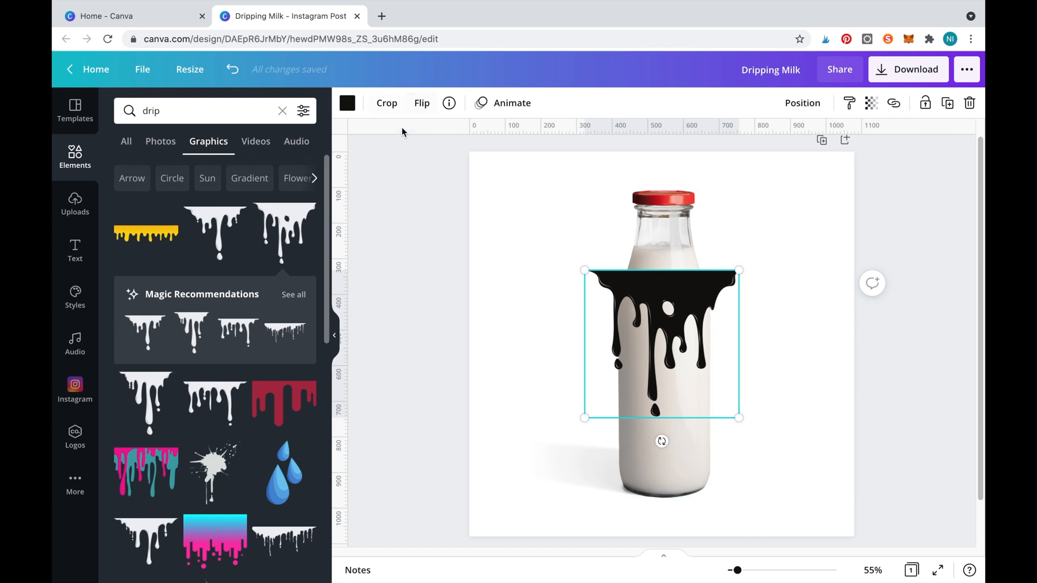
pyautogui.moveTo(421, 102)
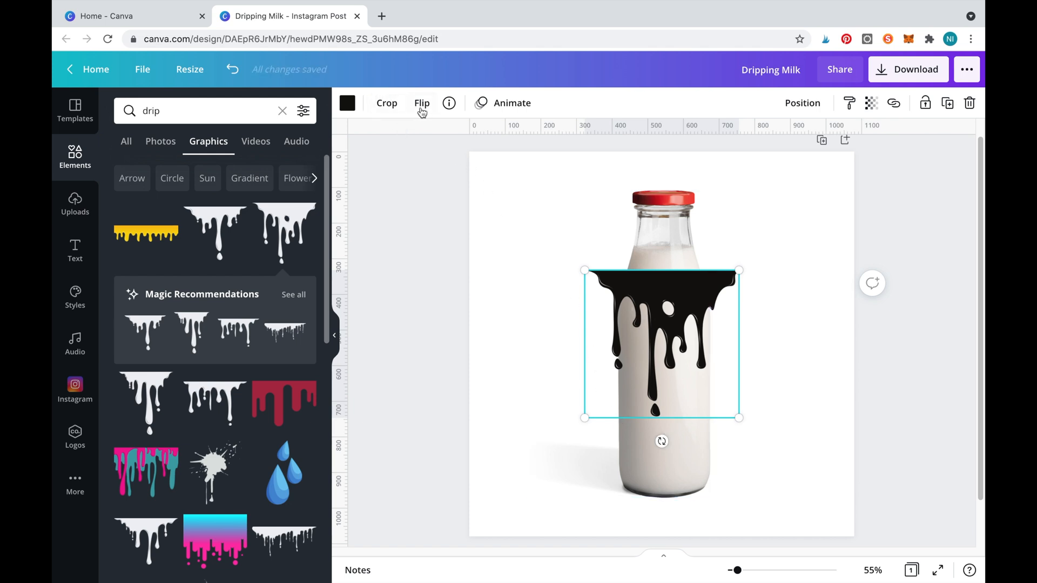
pyautogui.click(421, 103)
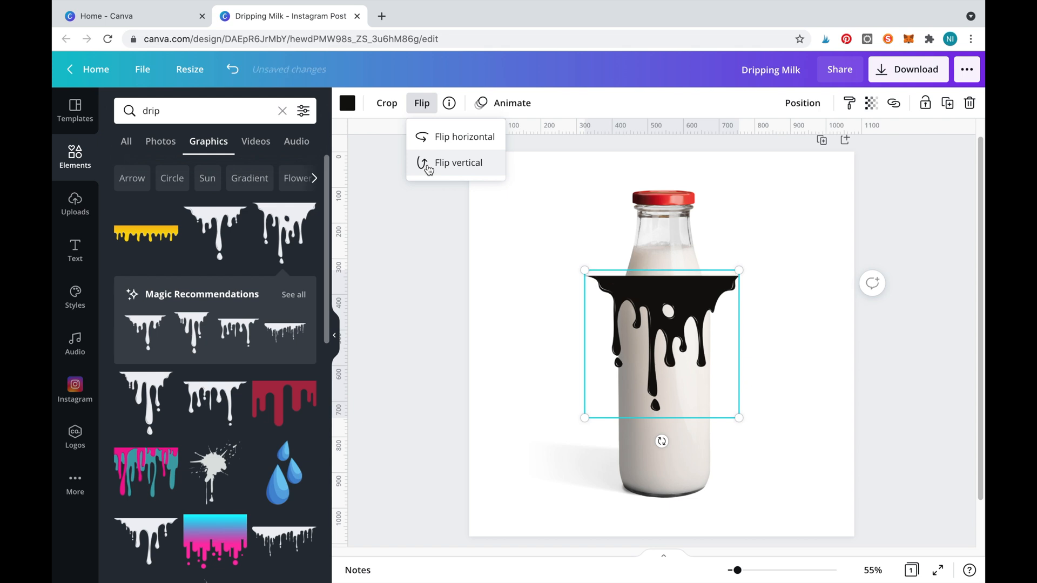
pyautogui.click(457, 162)
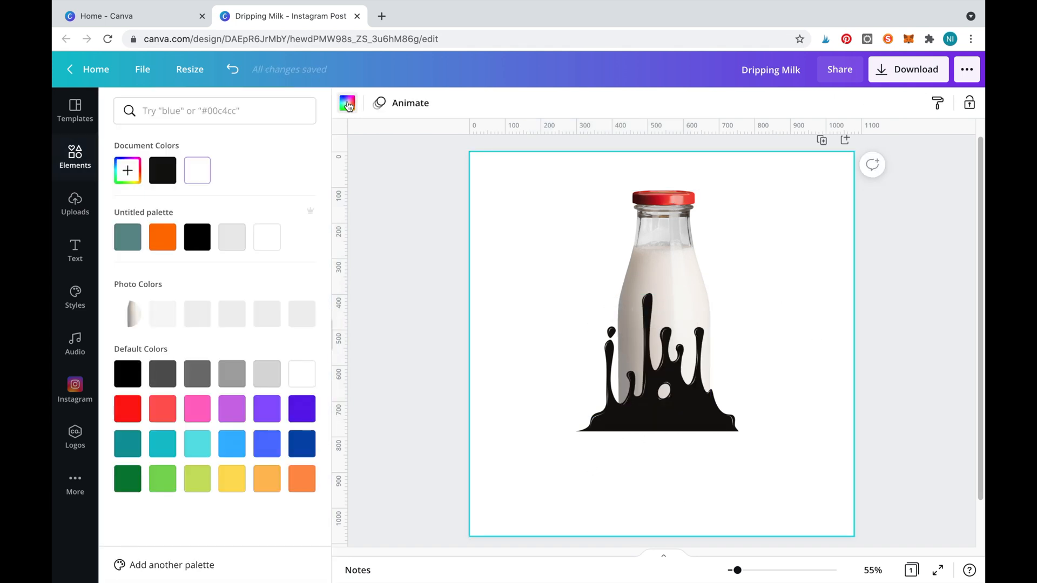
# Change the post background to hot pink after briefly trying lime green
pyautogui.click(197, 170)
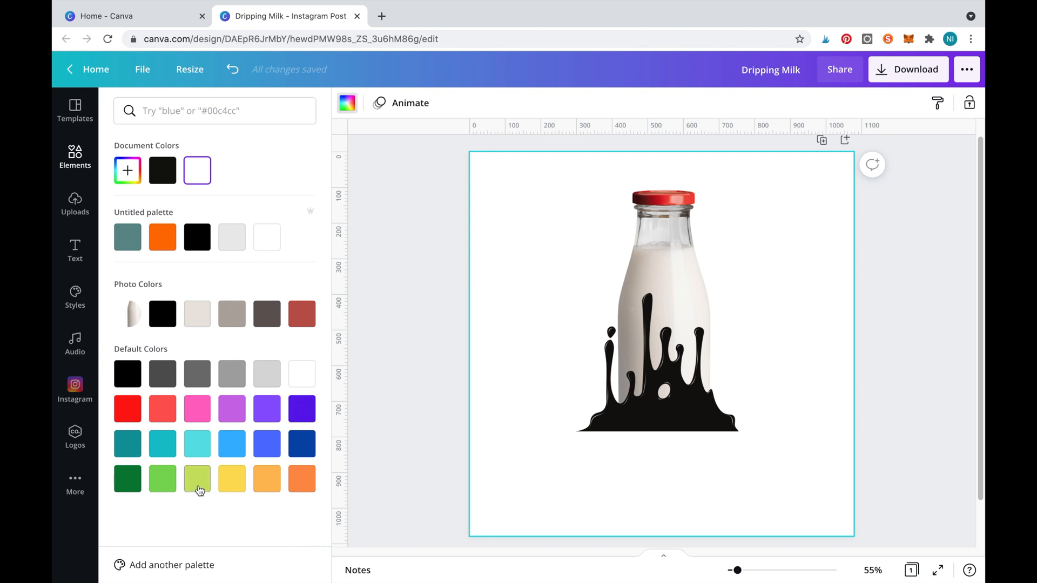
pyautogui.click(197, 477)
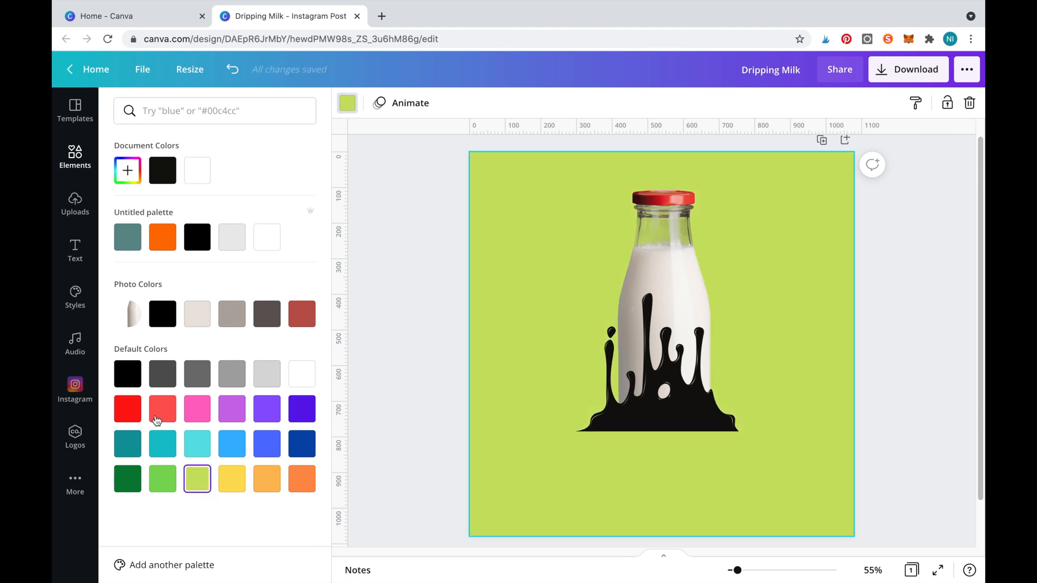
pyautogui.click(197, 409)
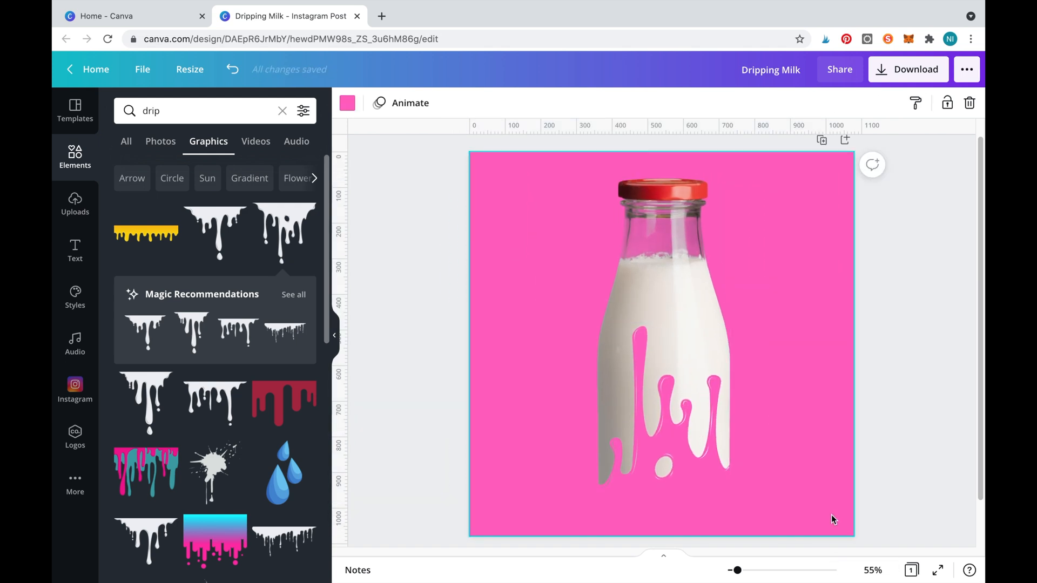
pyautogui.click(283, 111)
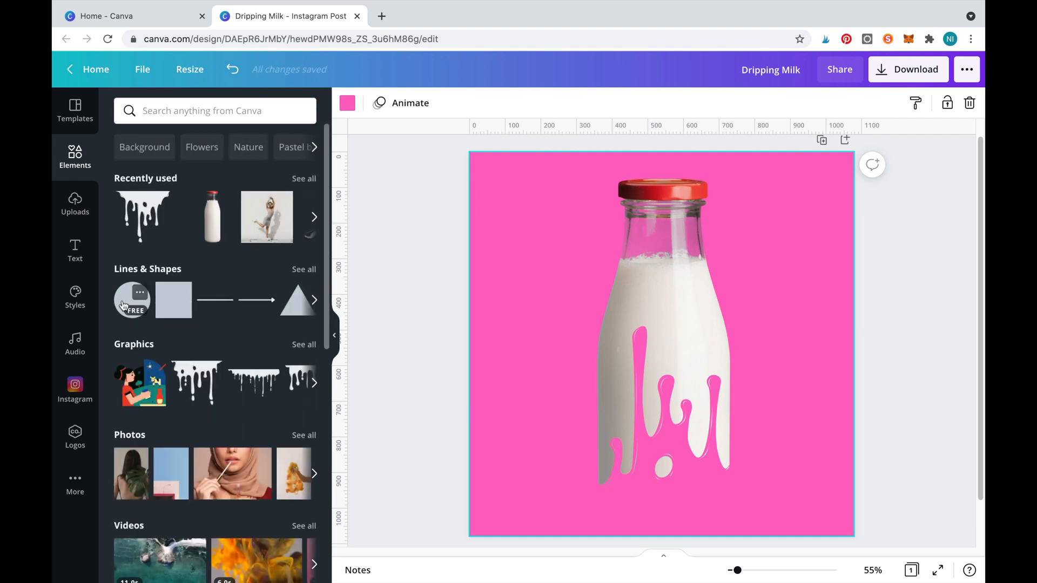
# Cover the round droplet with a circle coloured the background's pink
pyautogui.click(132, 299)
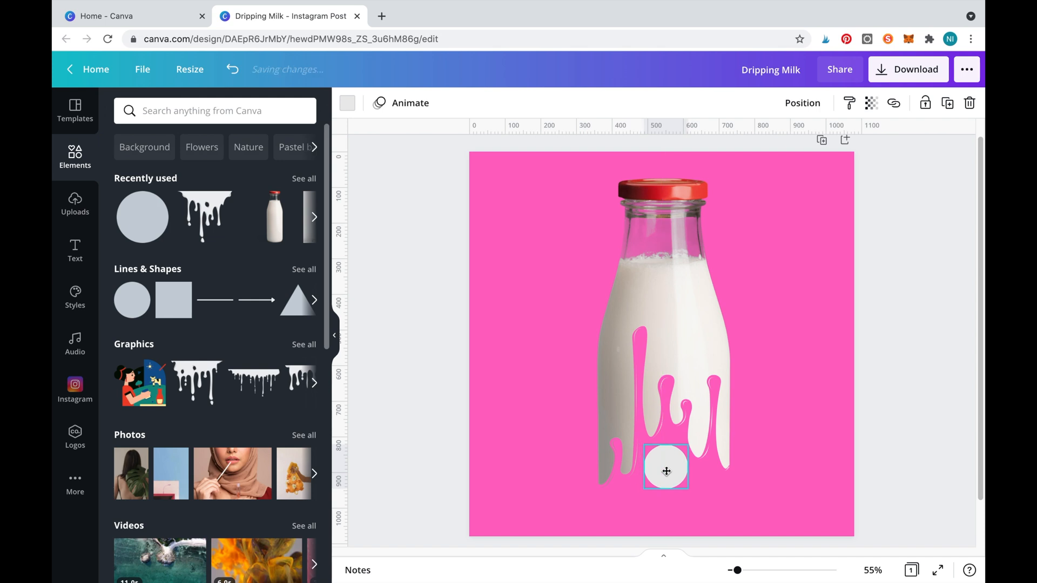
pyautogui.click(347, 103)
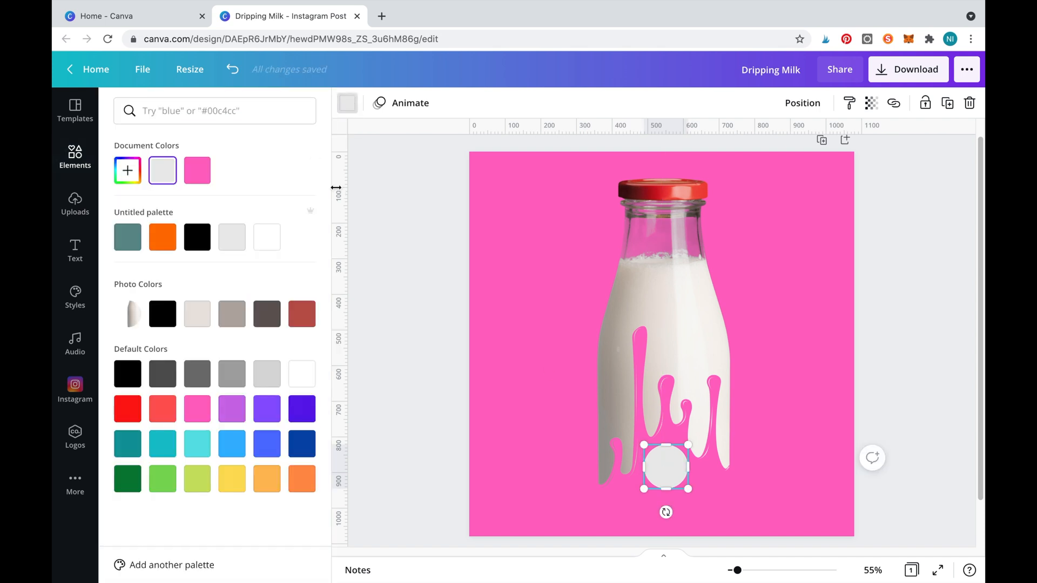
pyautogui.click(197, 170)
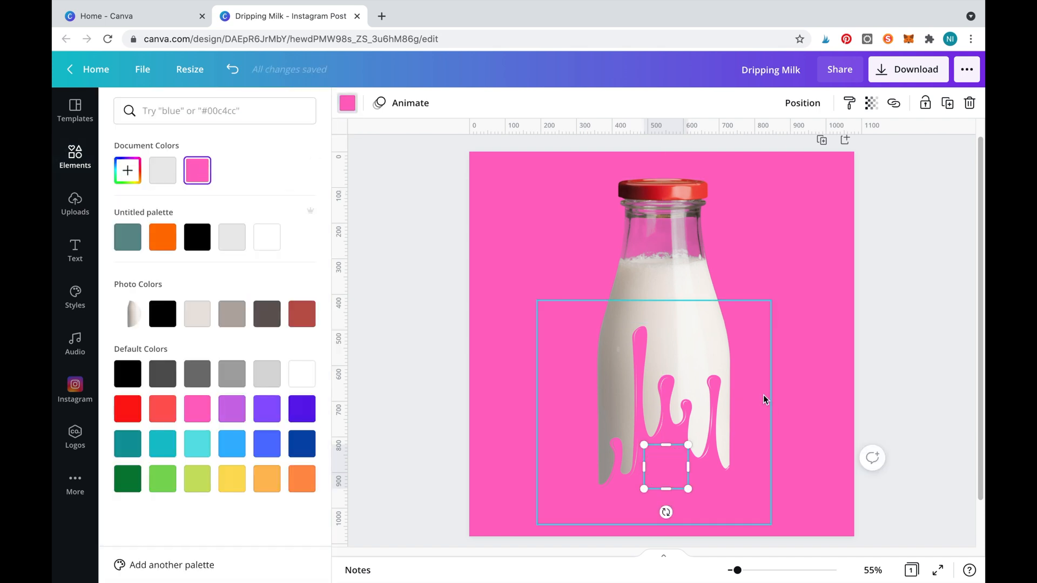